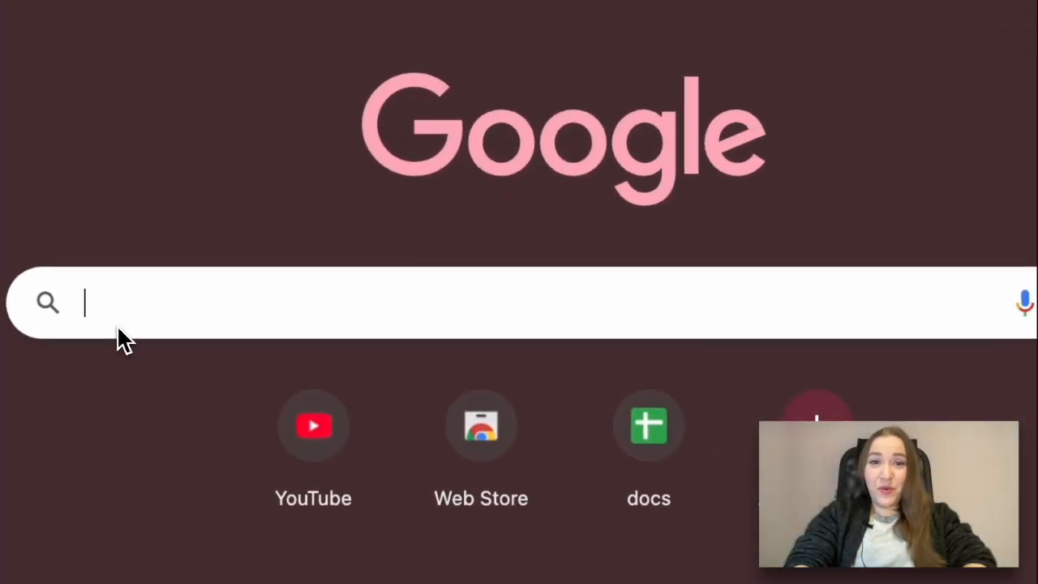
# Search Google for 'best travel des...', view the Travel Agency template page, then reach the SpreadSimple home page
pyautogui.write('best travel des')
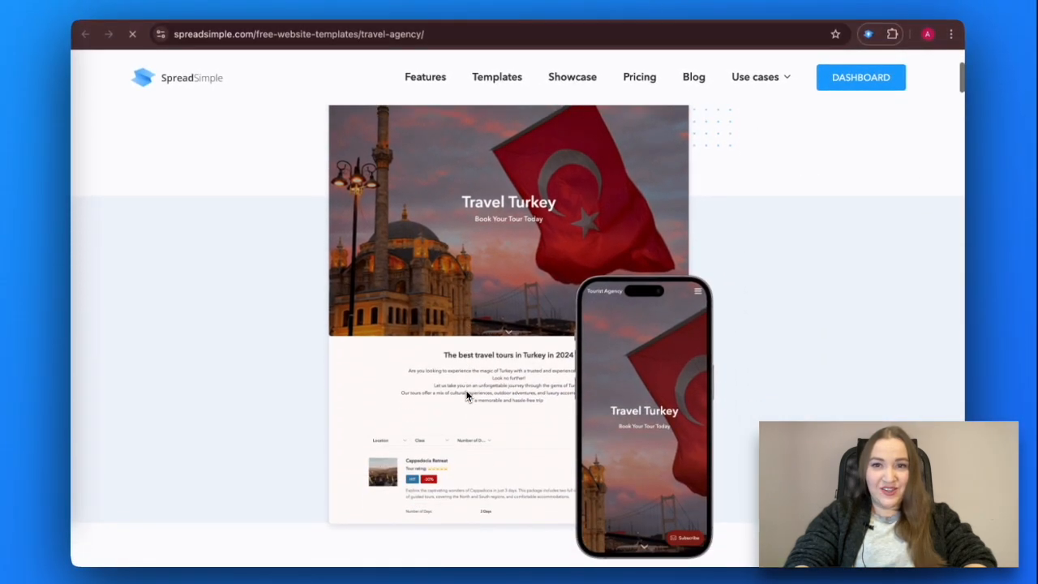
pyautogui.scroll(-3)
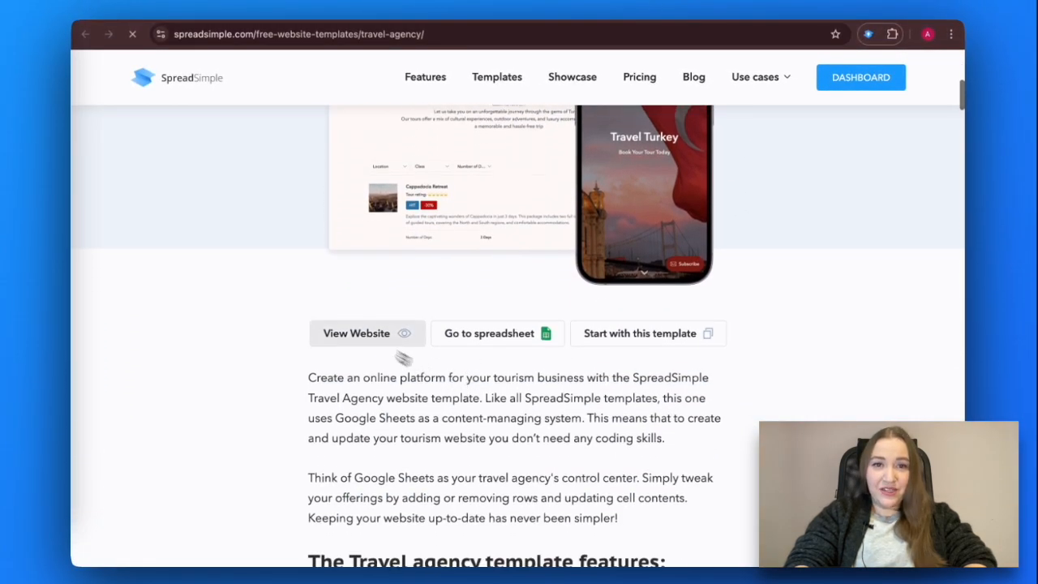
pyautogui.click(357, 335)
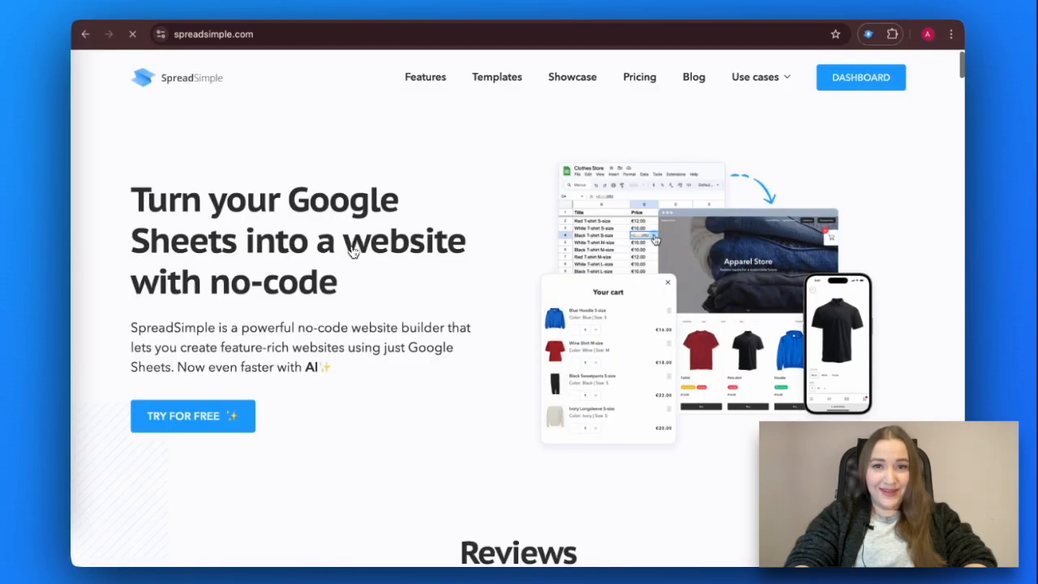
pyautogui.scroll(-3)
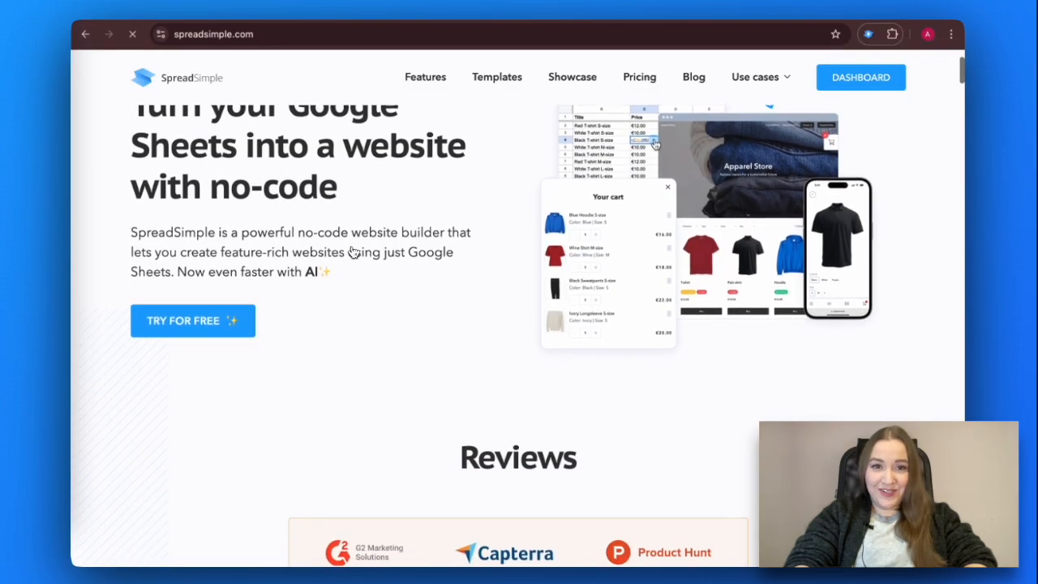
pyautogui.scroll(-3)
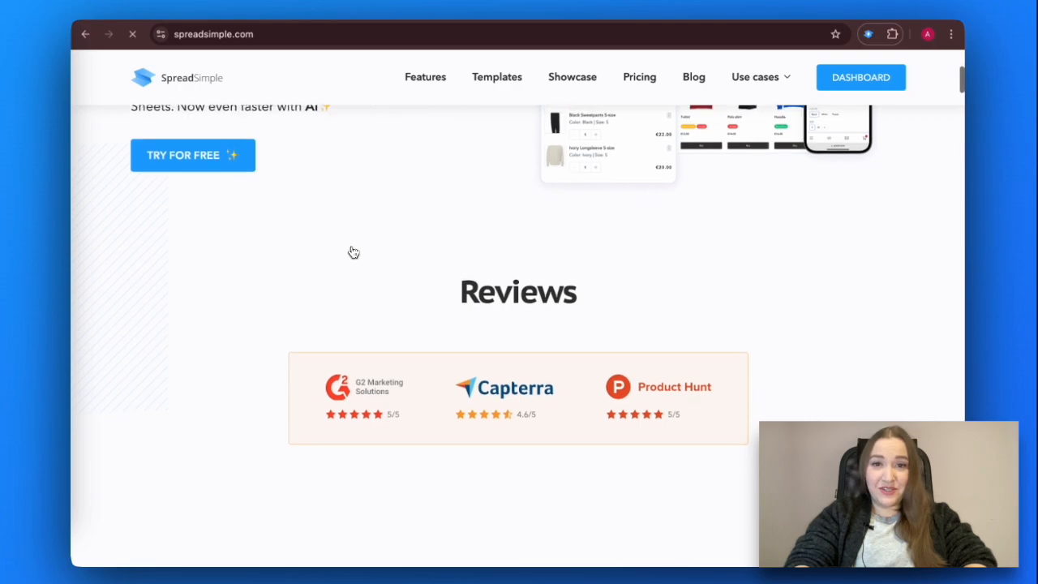
pyautogui.scroll(-3)
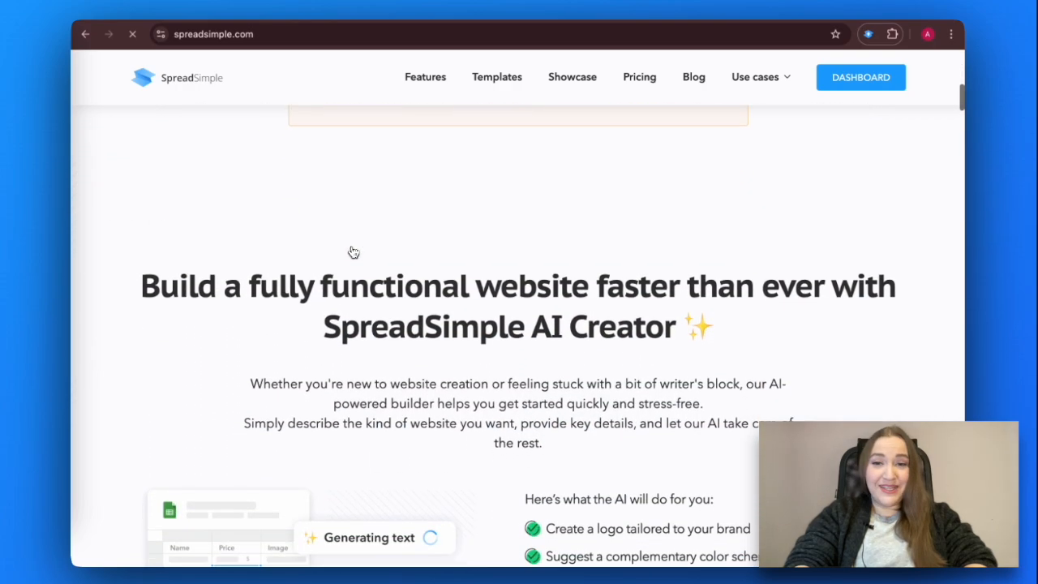
pyautogui.scroll(-3)
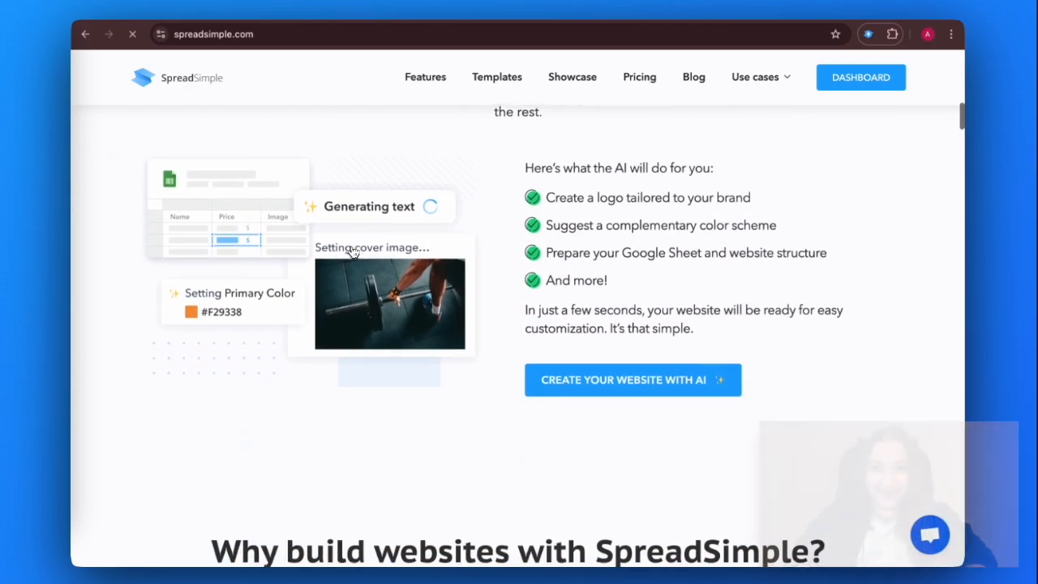
pyautogui.scroll(-3)
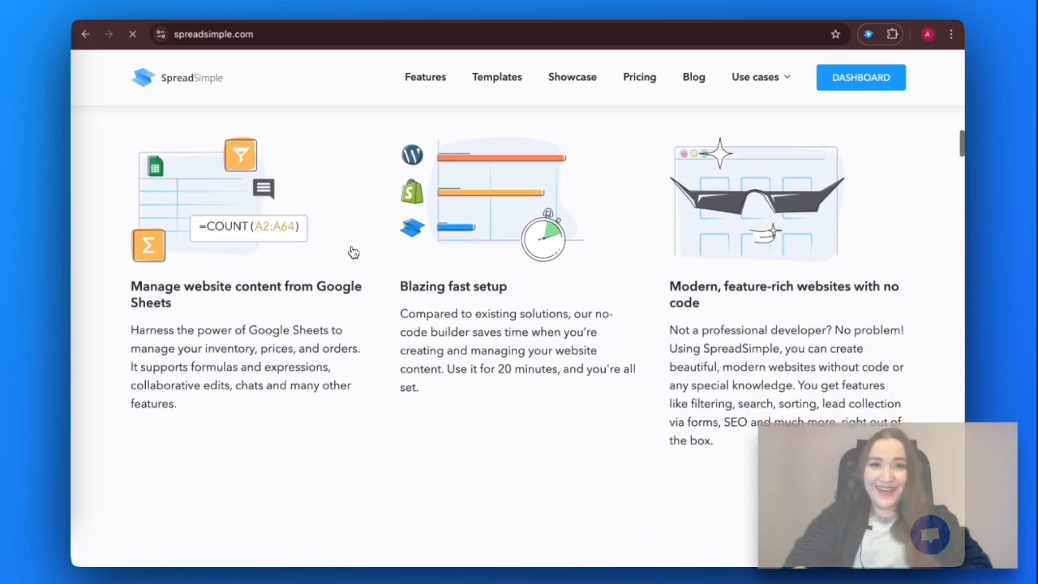
pyautogui.scroll(-3)
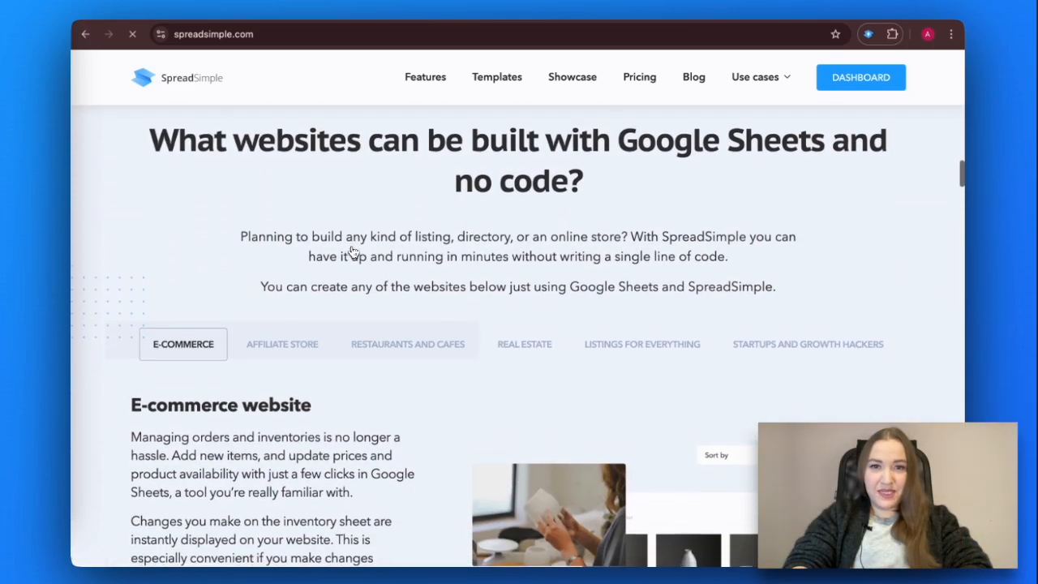
pyautogui.scroll(-3)
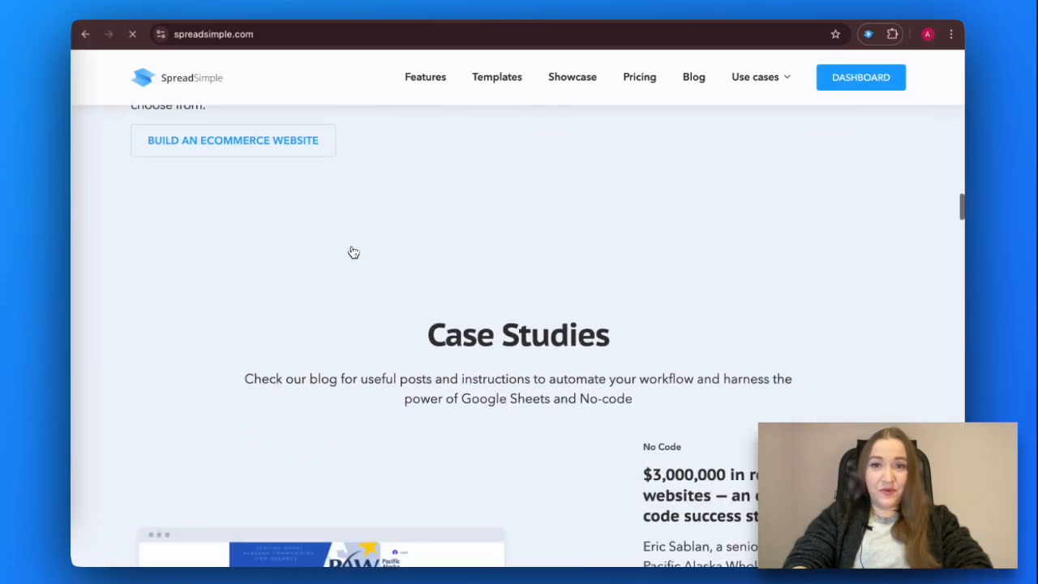
pyautogui.scroll(-3)
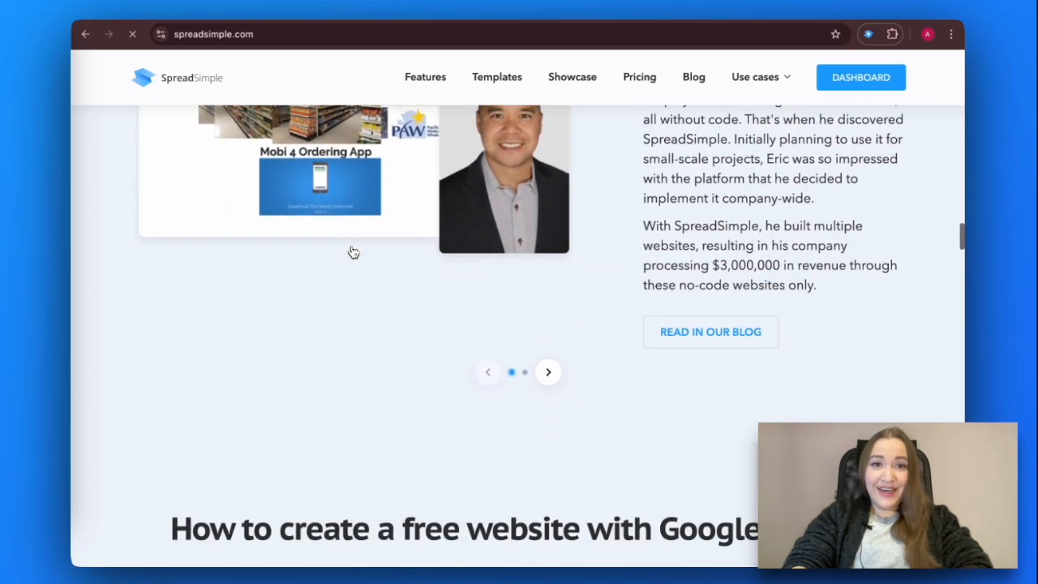
pyautogui.scroll(-3)
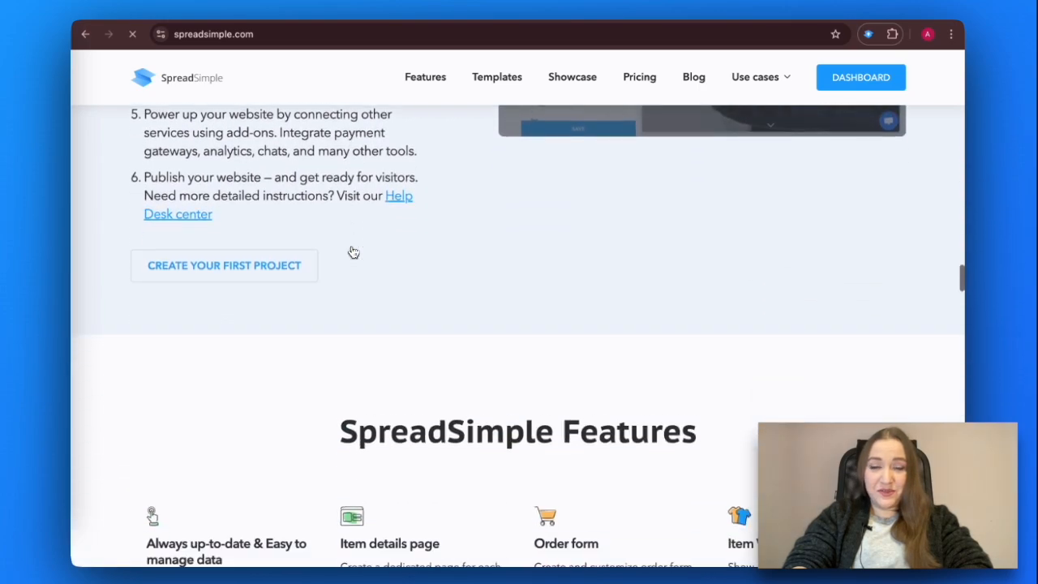
pyautogui.scroll(-3)
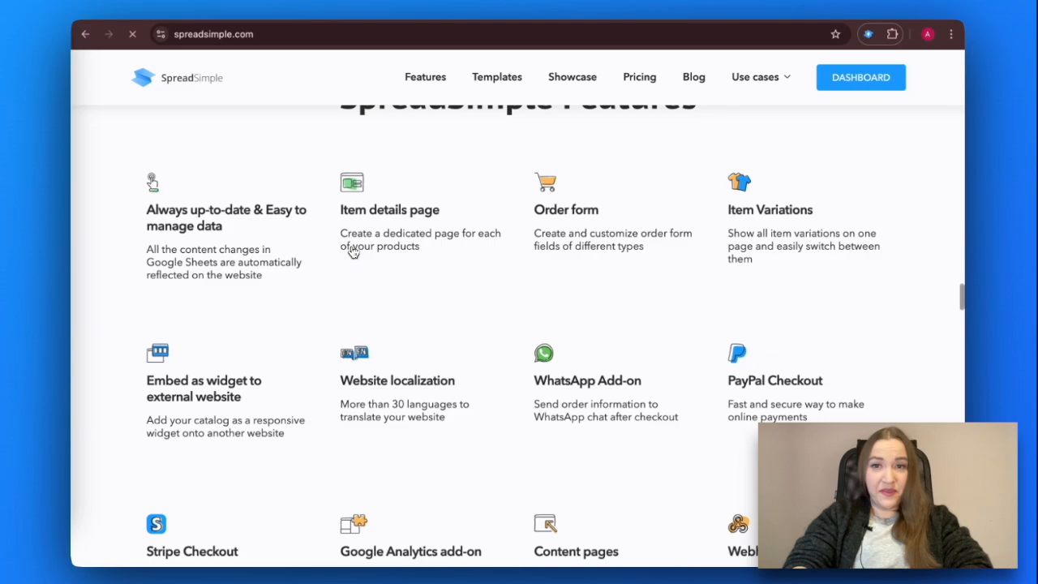
pyautogui.scroll(-3)
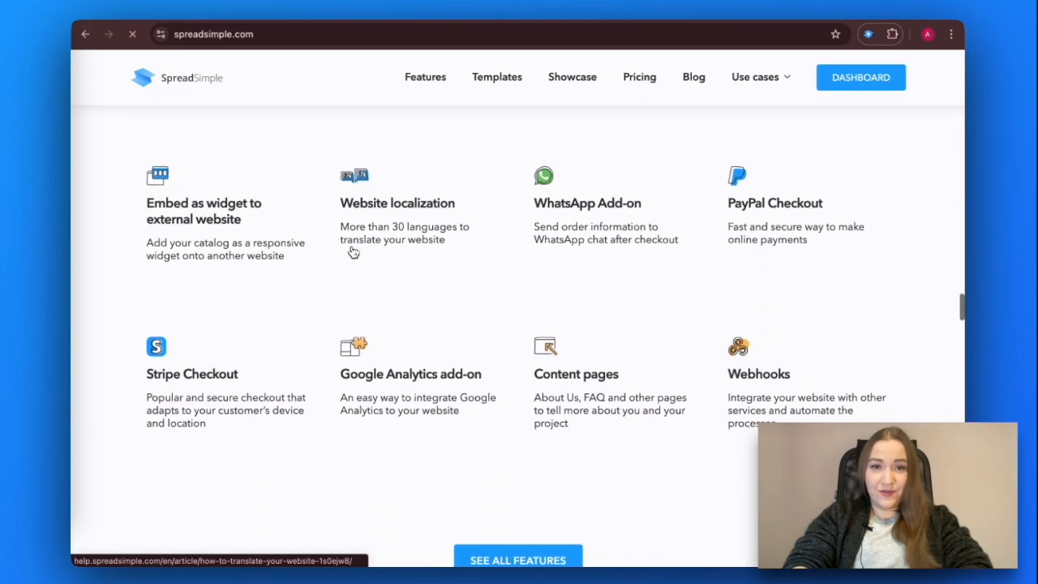
pyautogui.click(639, 76)
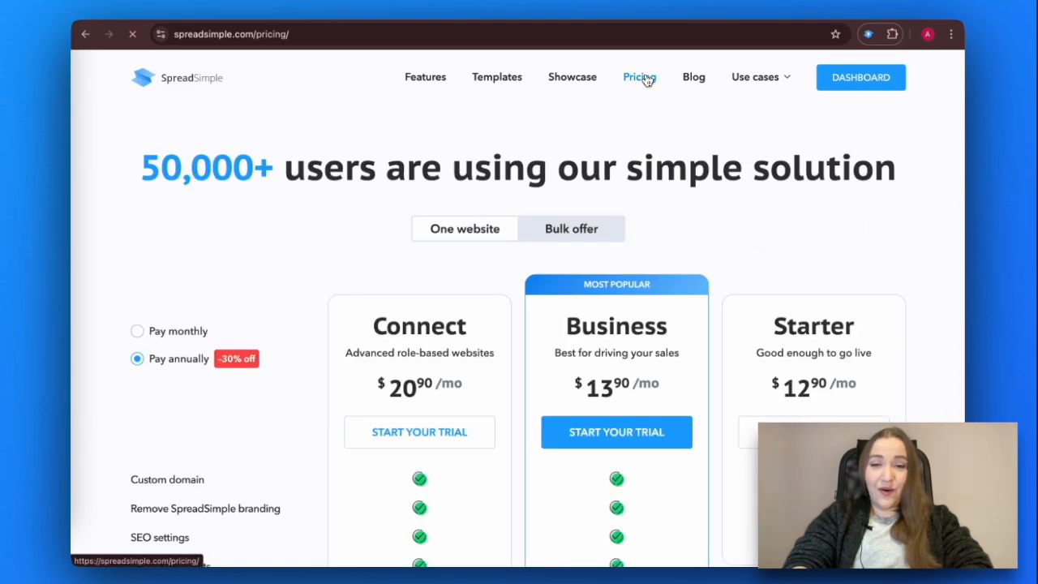
pyautogui.scroll(-3)
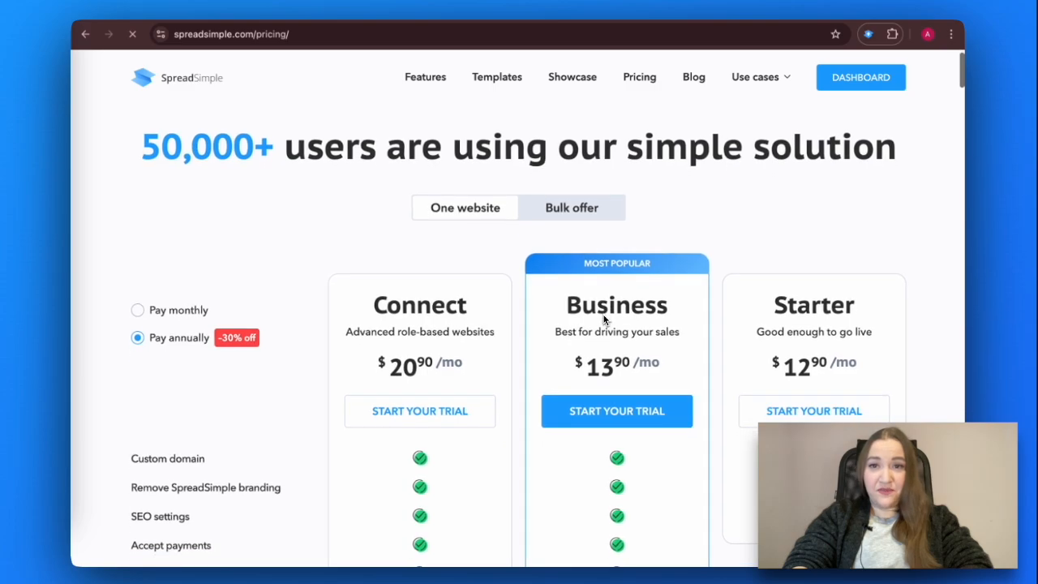
pyautogui.scroll(-3)
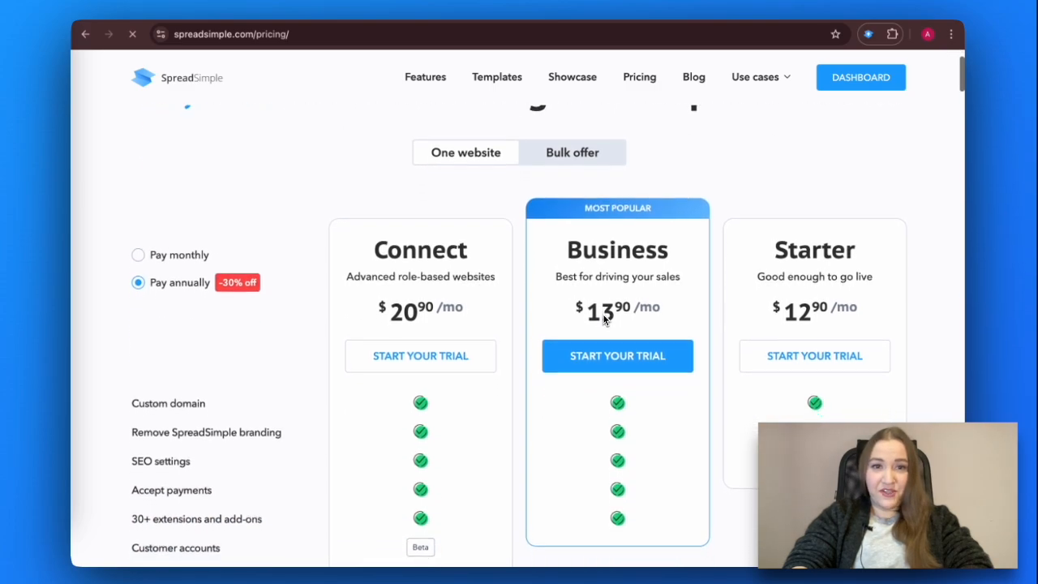
pyautogui.scroll(-3)
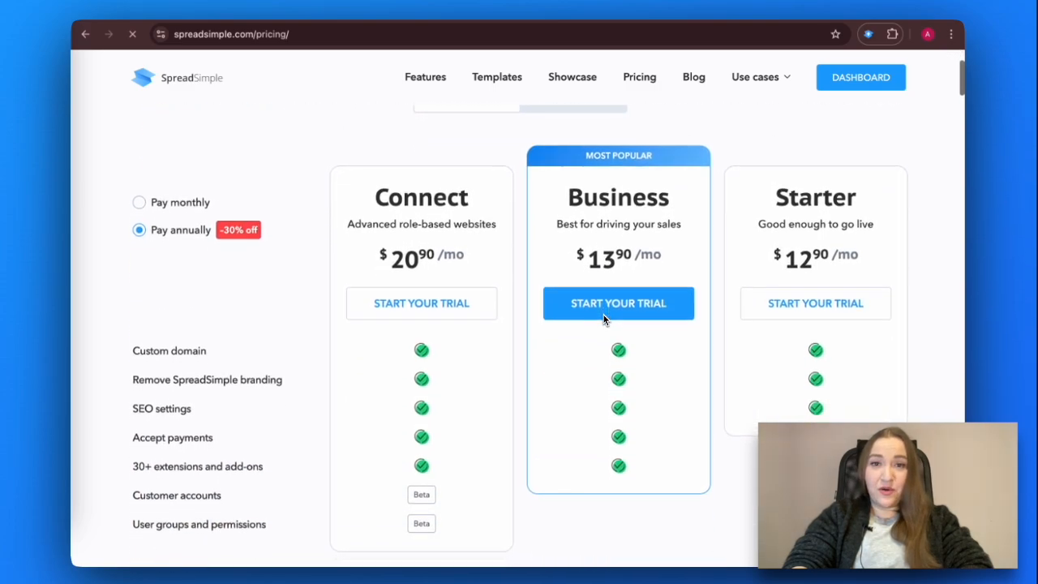
pyautogui.scroll(-3)
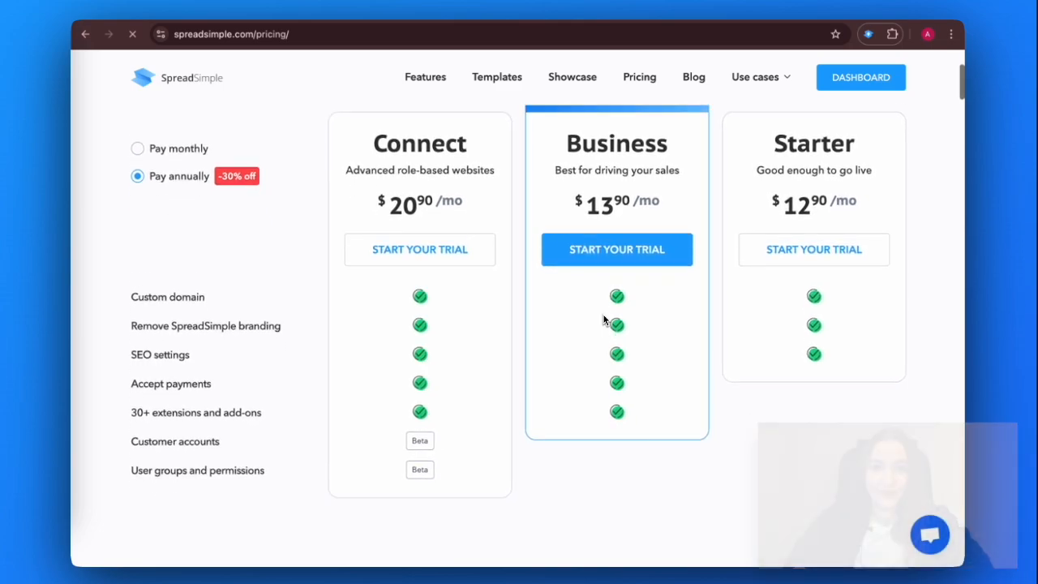
pyautogui.scroll(-3)
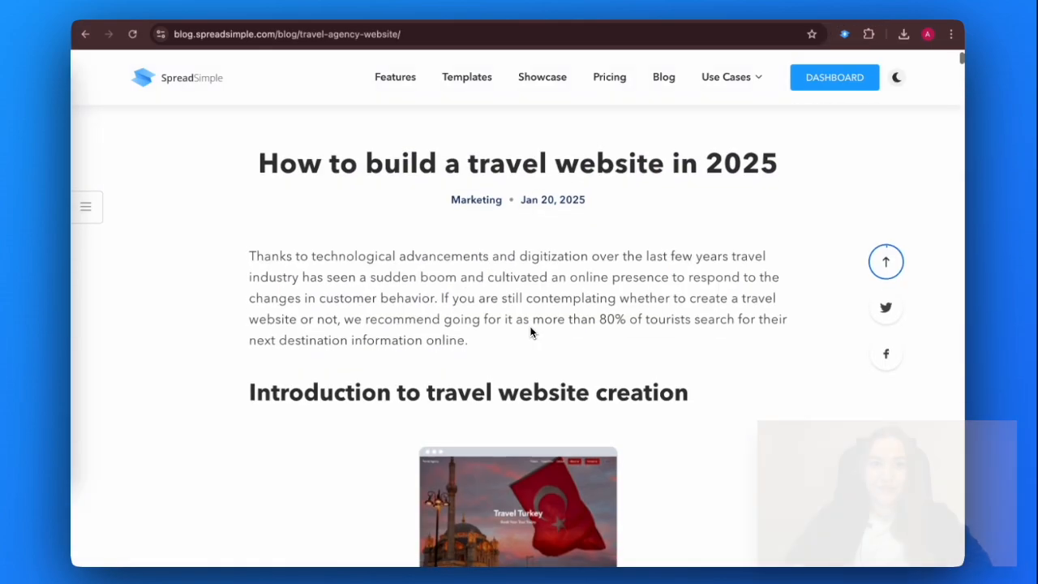
# Scroll through the 'How to build a travel website in 2025' article's must-have features list
pyautogui.scroll(-3)
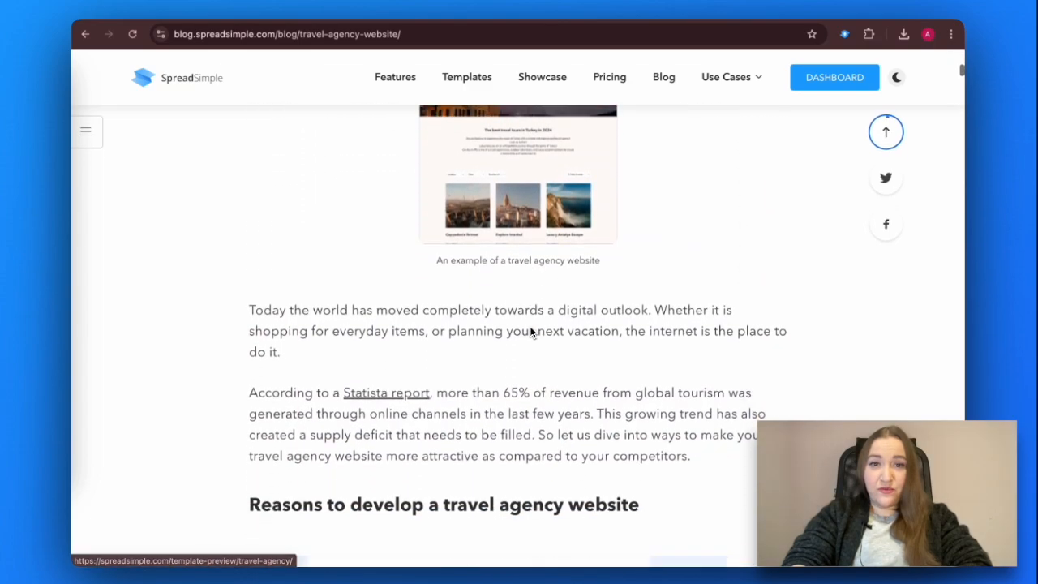
pyautogui.scroll(-3)
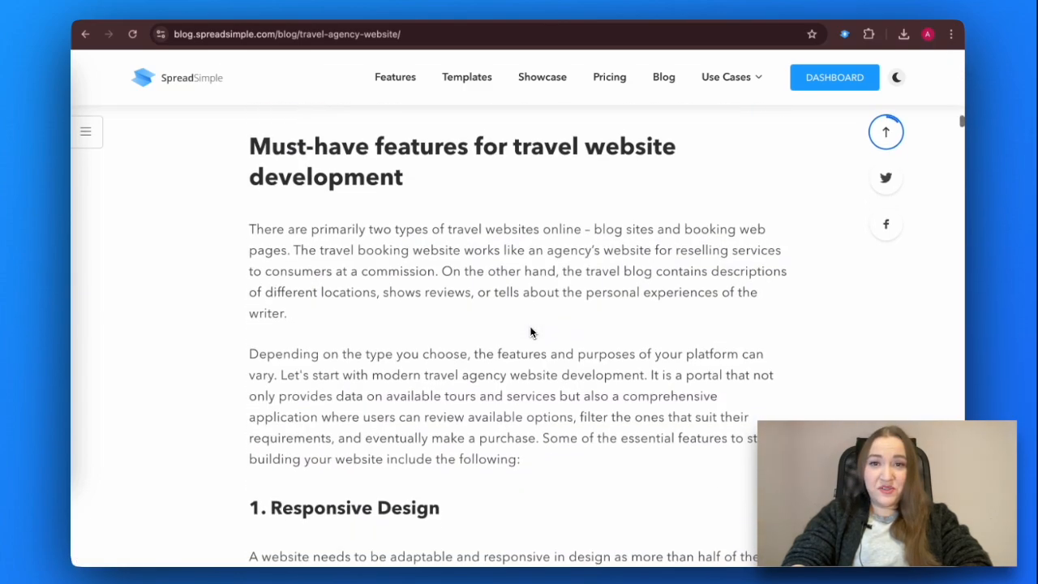
pyautogui.scroll(-3)
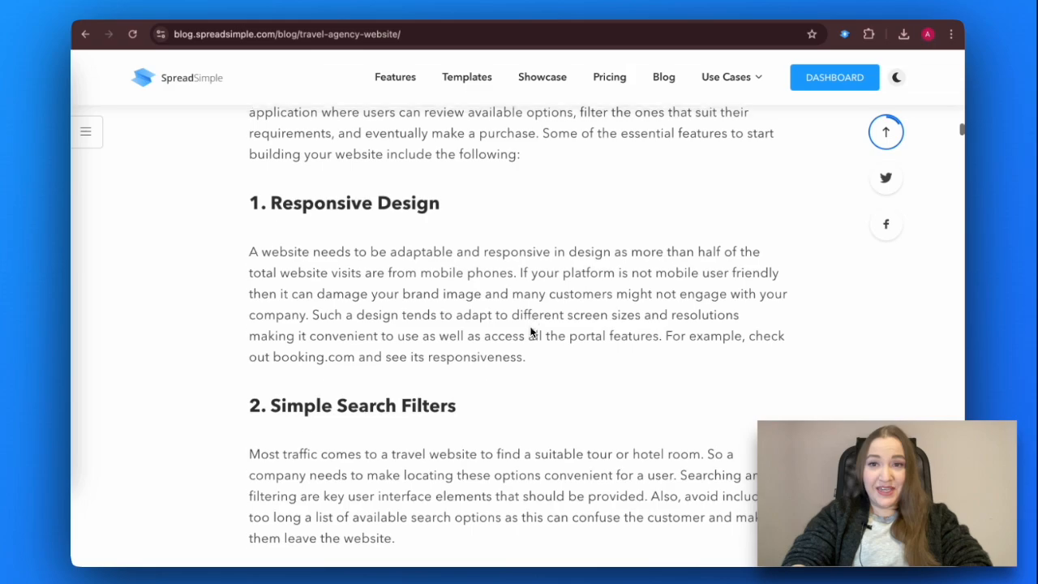
pyautogui.scroll(-3)
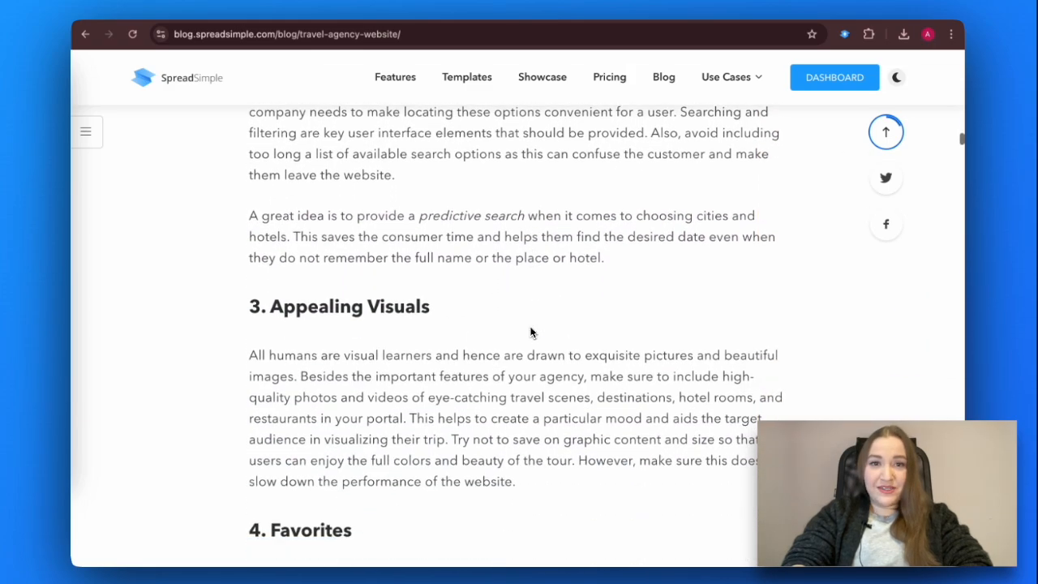
pyautogui.scroll(-3)
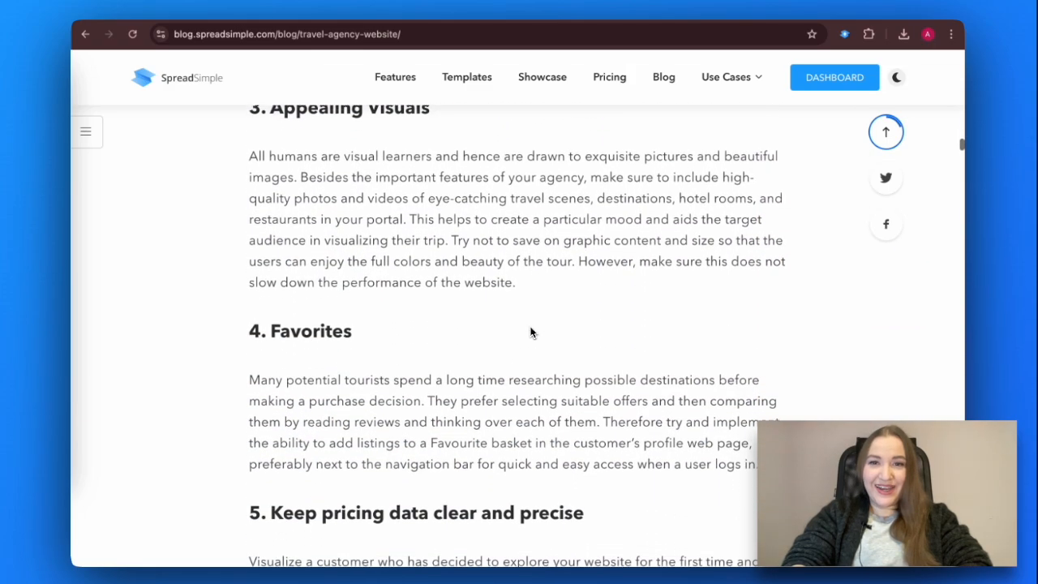
pyautogui.scroll(-3)
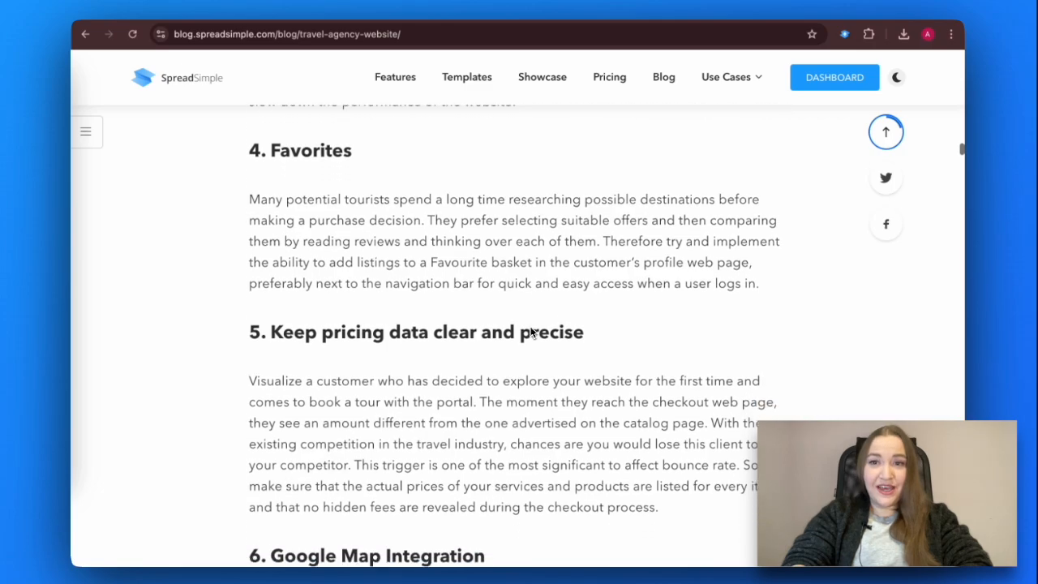
pyautogui.scroll(-3)
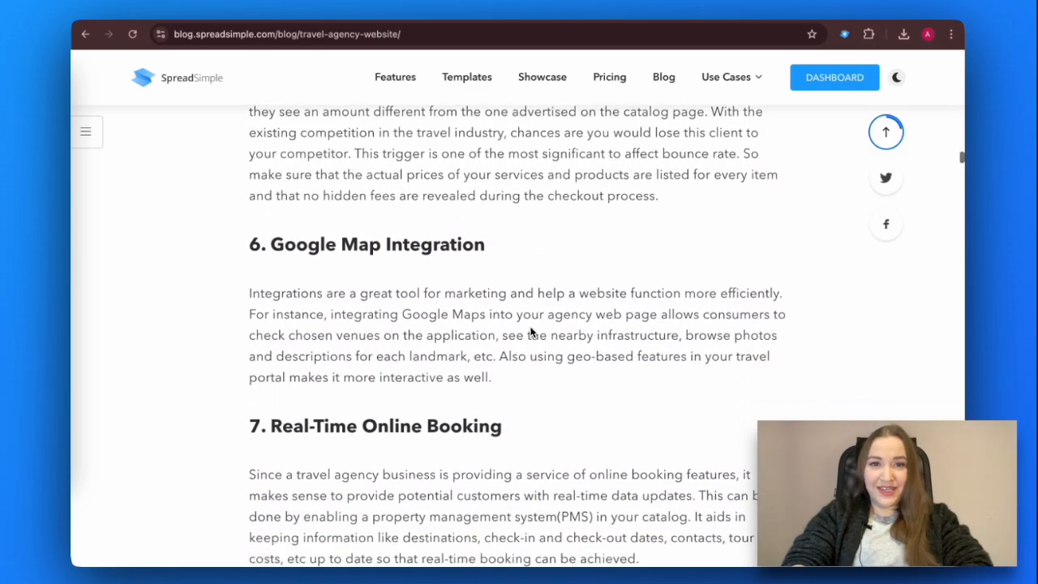
pyautogui.scroll(-3)
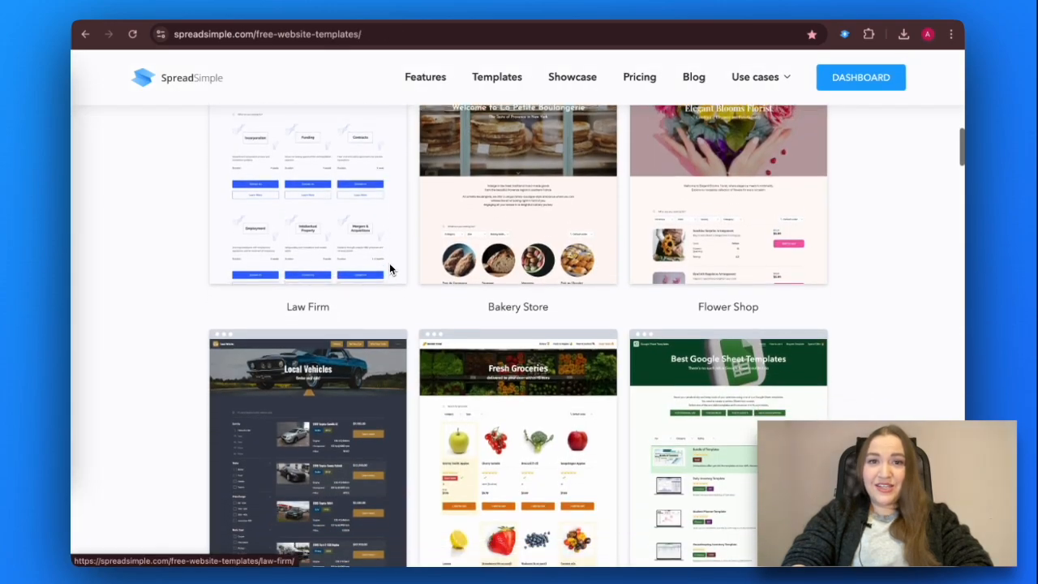
# Scroll the Tourist Guide to New York City preview down to its attractions map
pyautogui.scroll(-3)
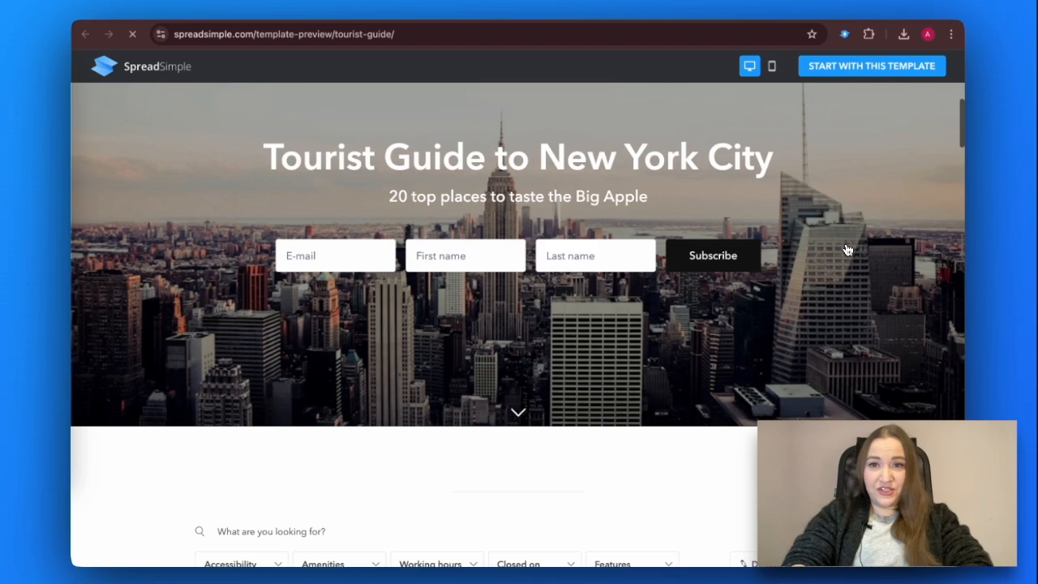
pyautogui.scroll(-3)
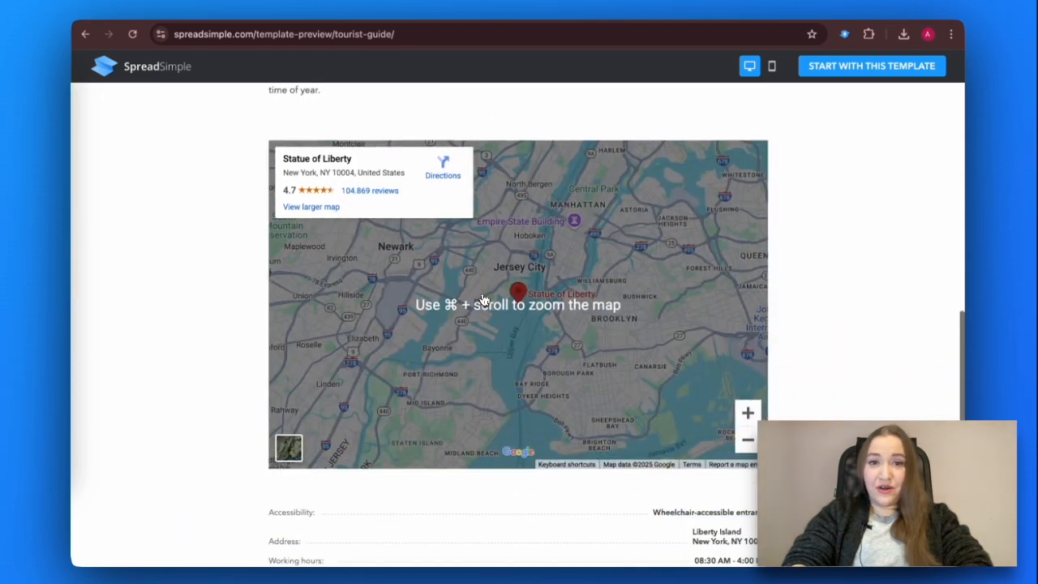
pyautogui.scroll(-3)
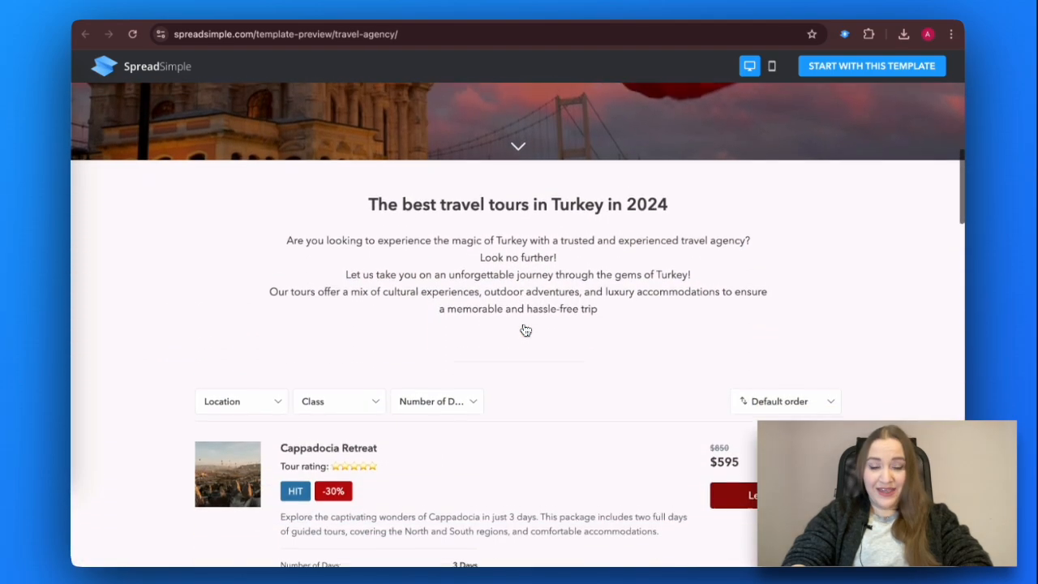
# Open the Cappadocia Retreat tour and view its itinerary, pricing and location map
pyautogui.scroll(-3)
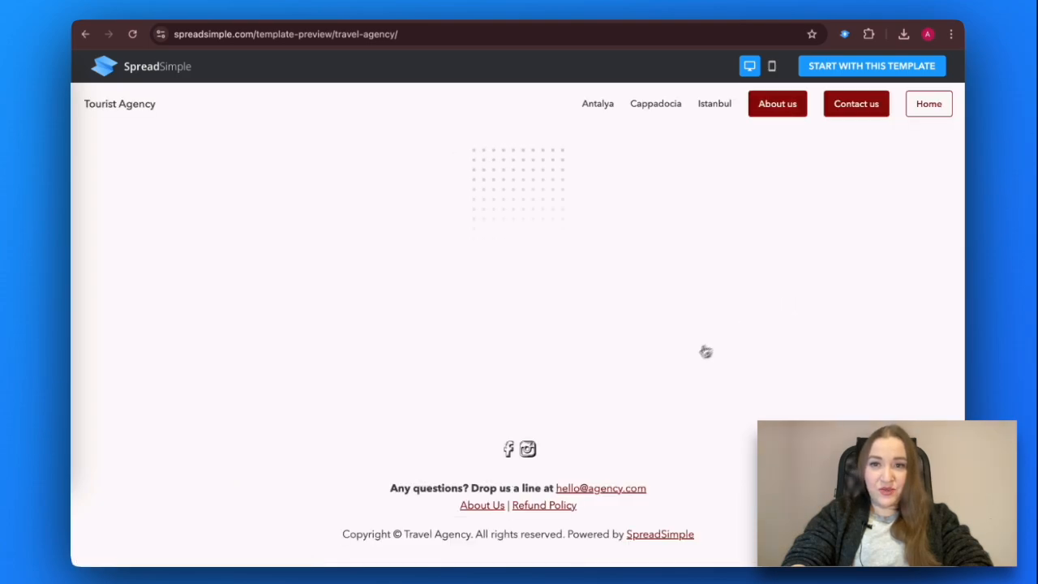
pyautogui.click(656, 103)
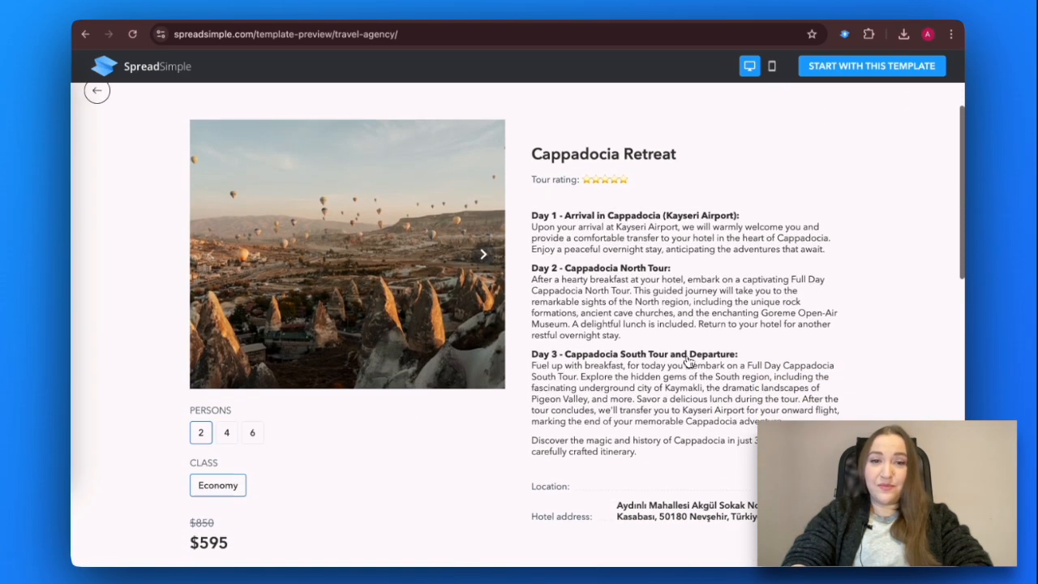
pyautogui.scroll(-3)
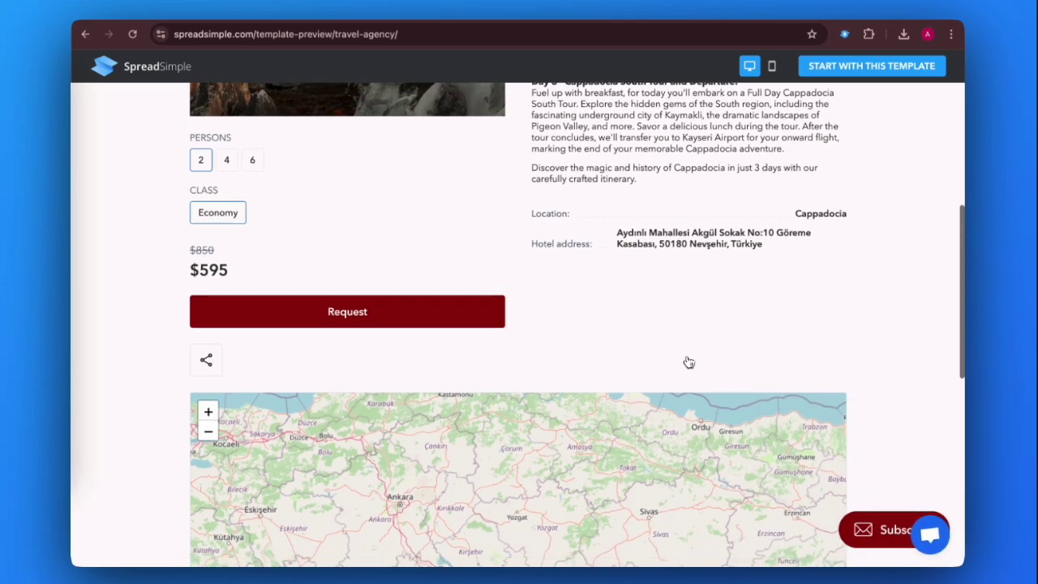